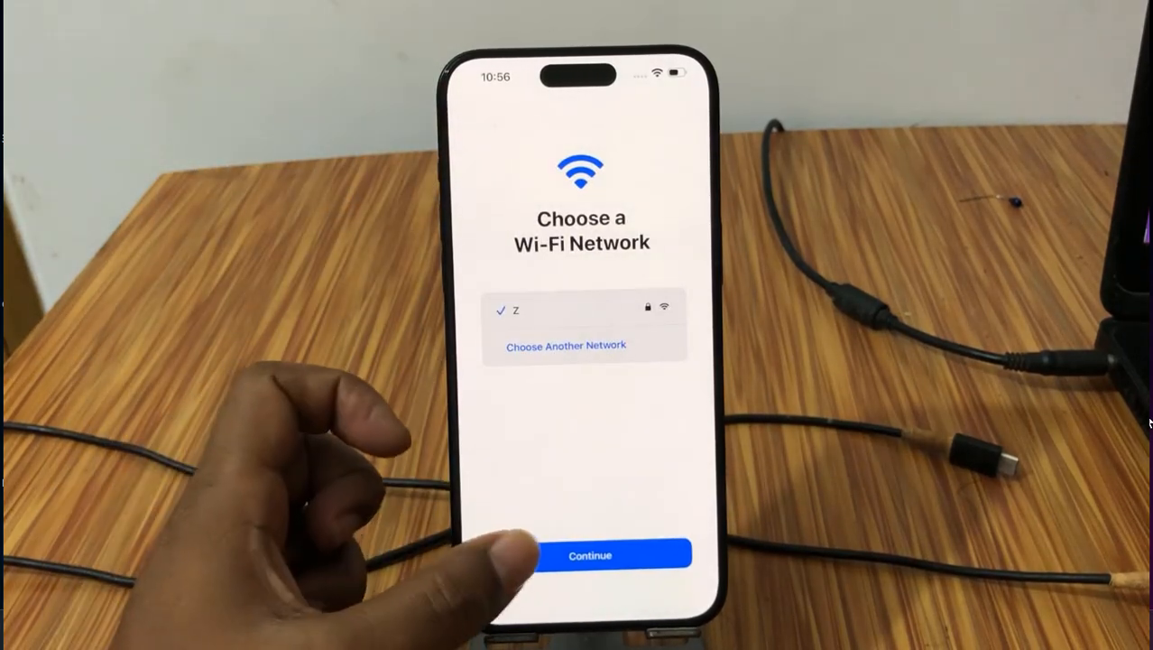
Continue the iPhone Wi-Fi setup to Remote Management, then confirm the ECID was copied in SkynetTool.
click(590, 555)
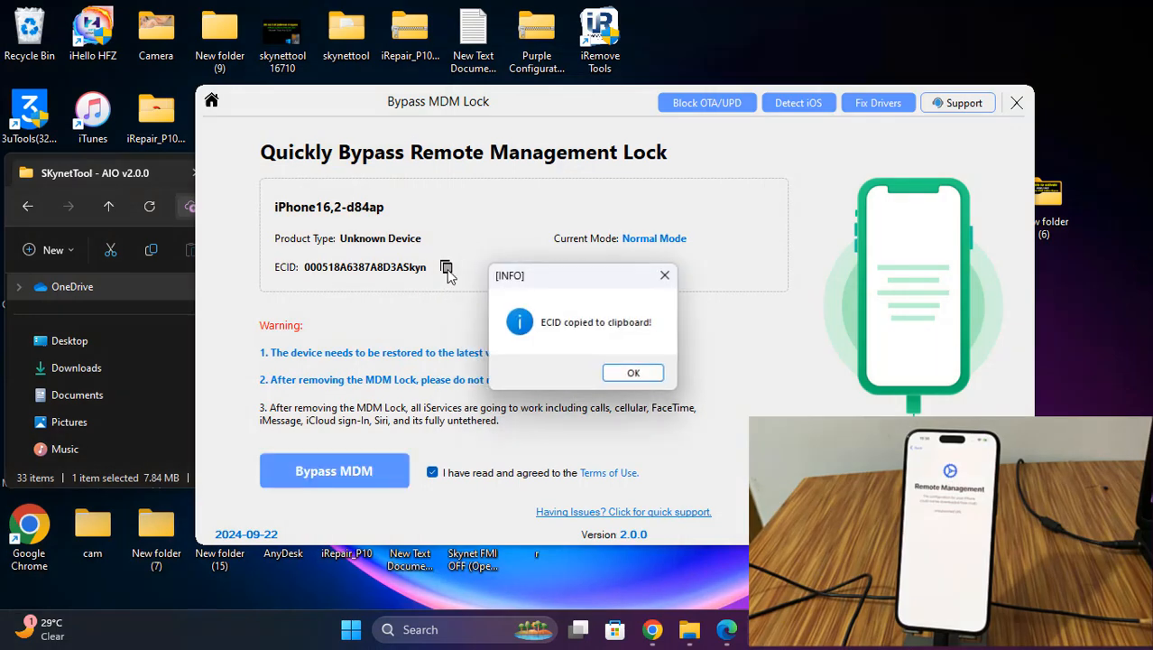
click(633, 373)
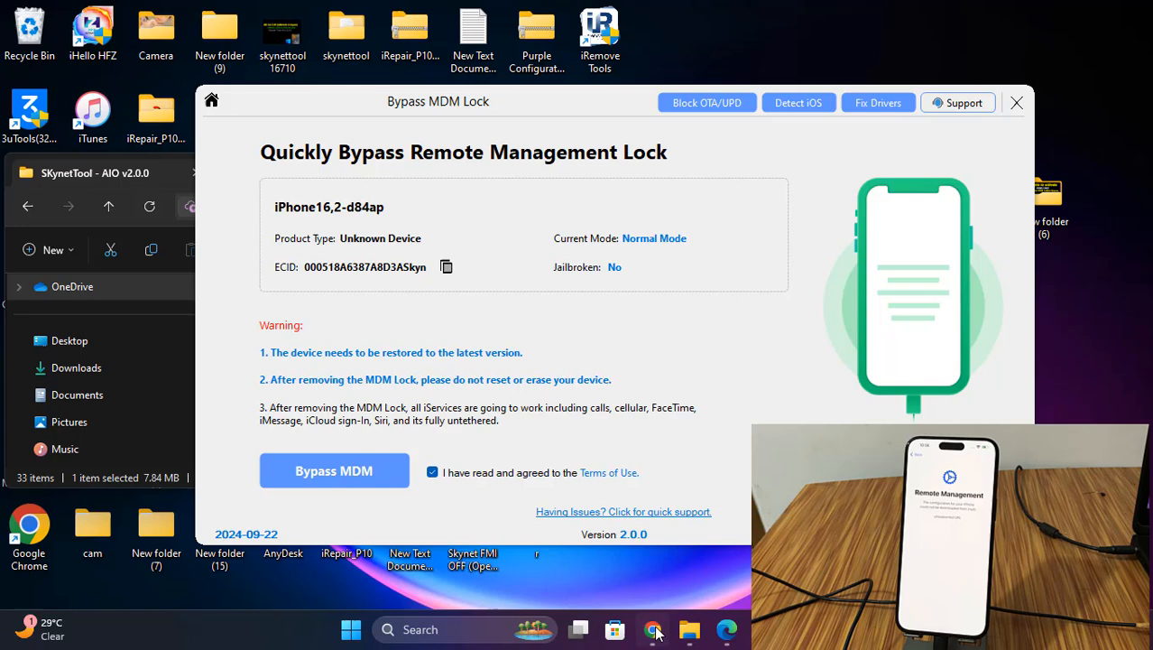
On the IMEI Services order page, filter the groups by 'sky' and choose Skynet MDM Bypass Tool.
click(653, 629)
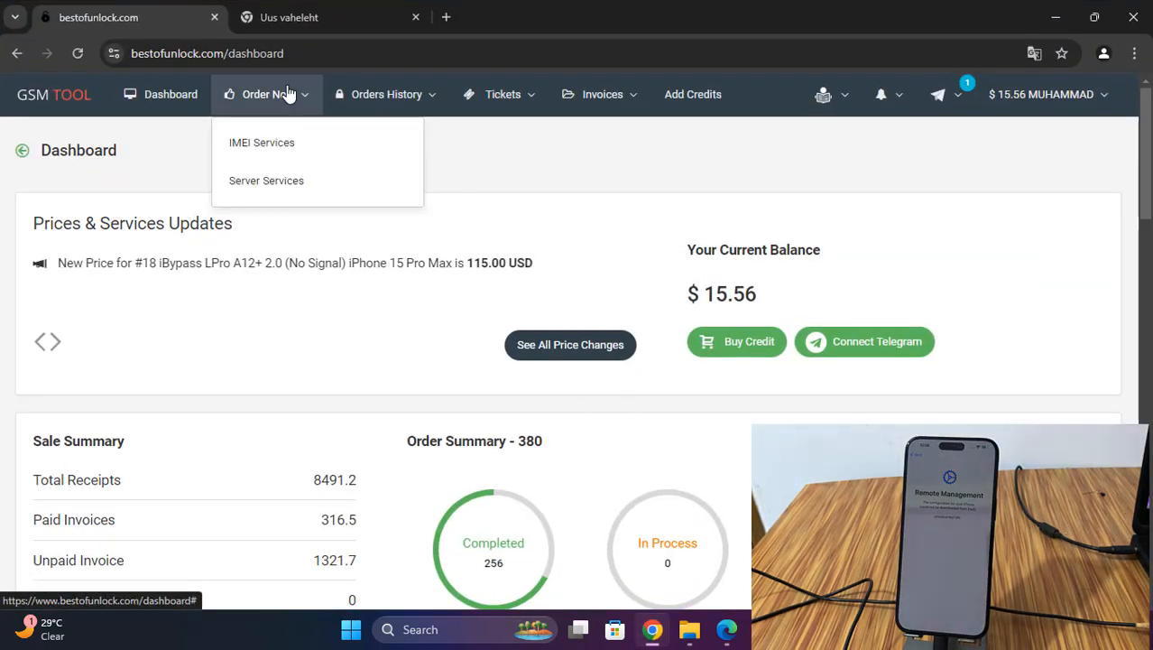
click(261, 142)
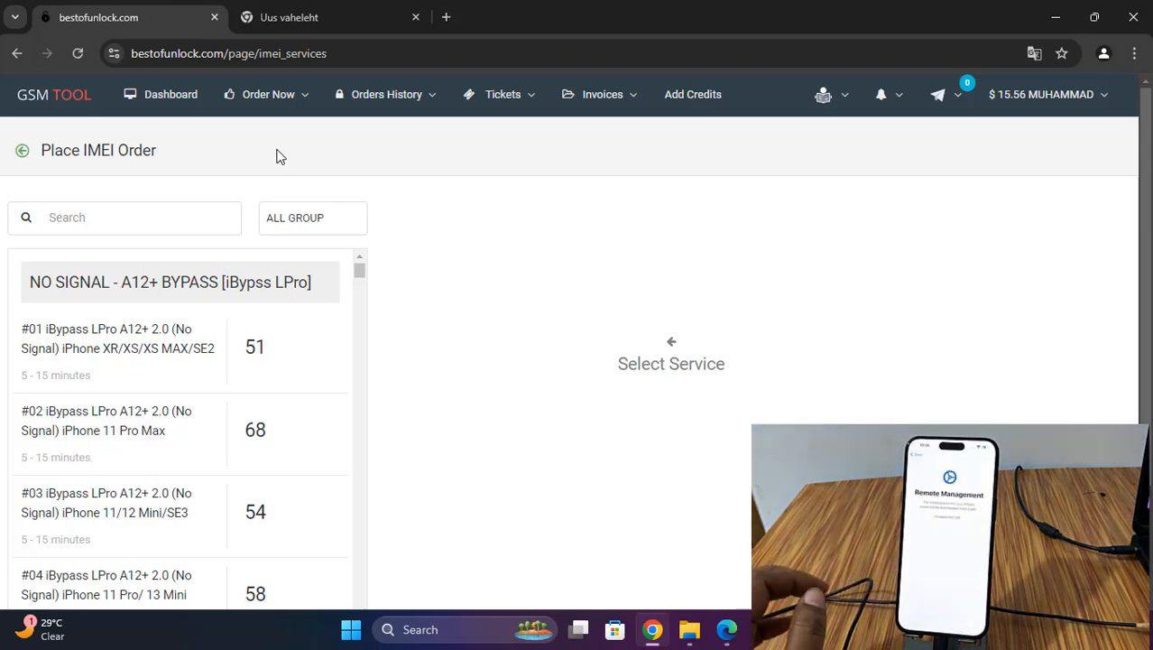
click(312, 217)
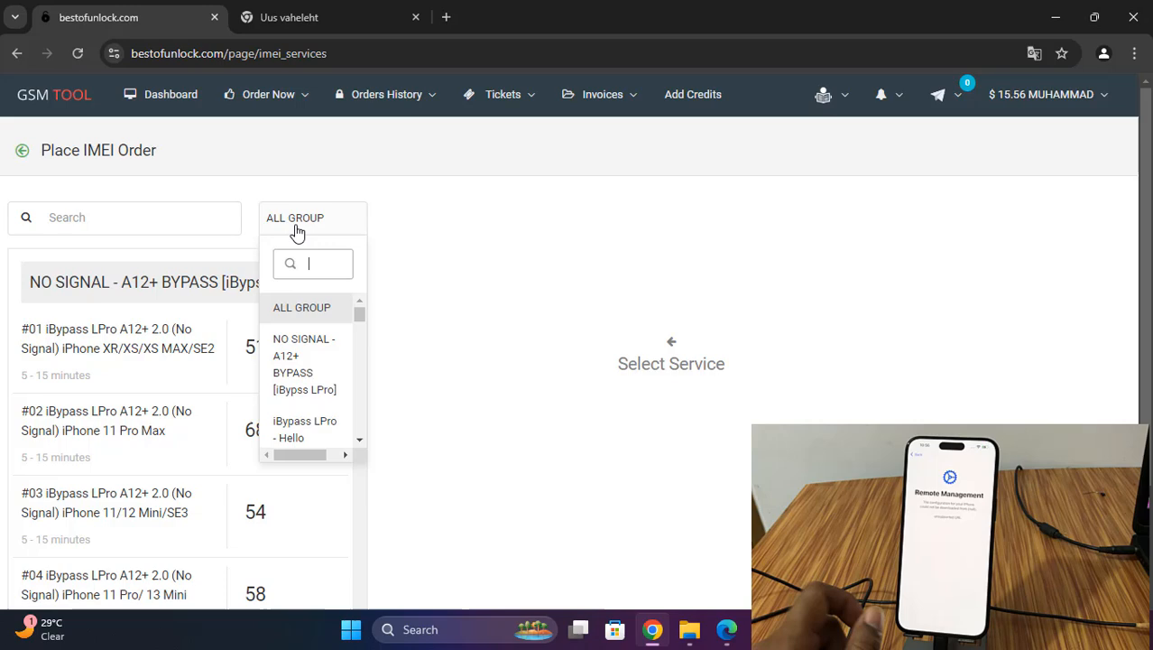
text(sky)
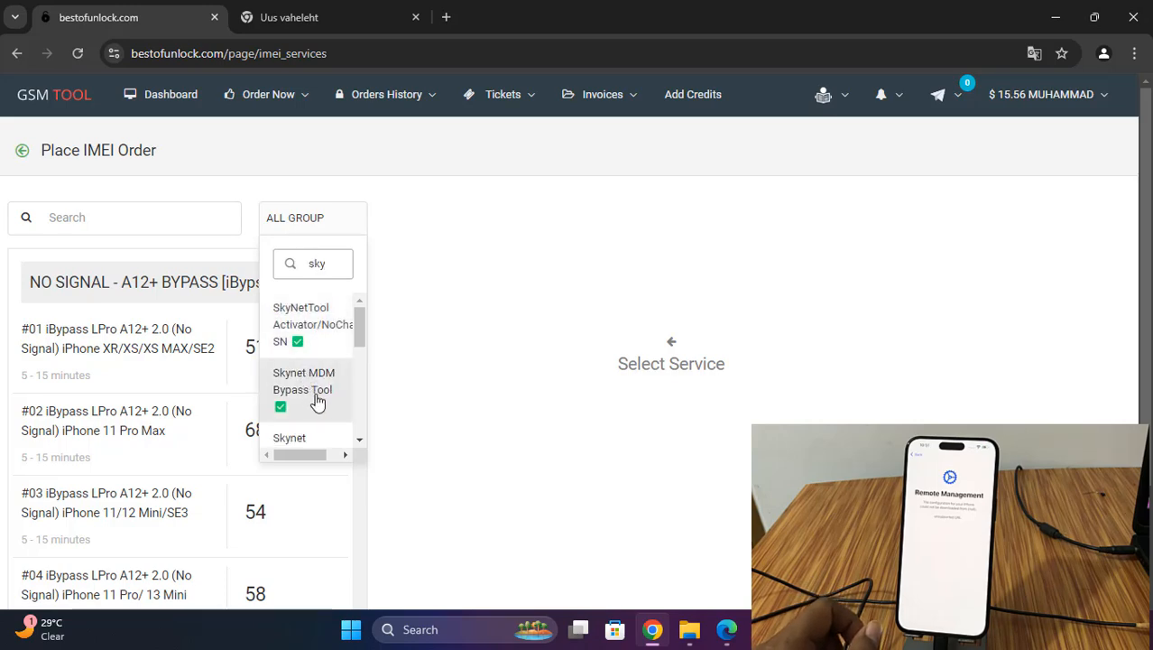
click(304, 389)
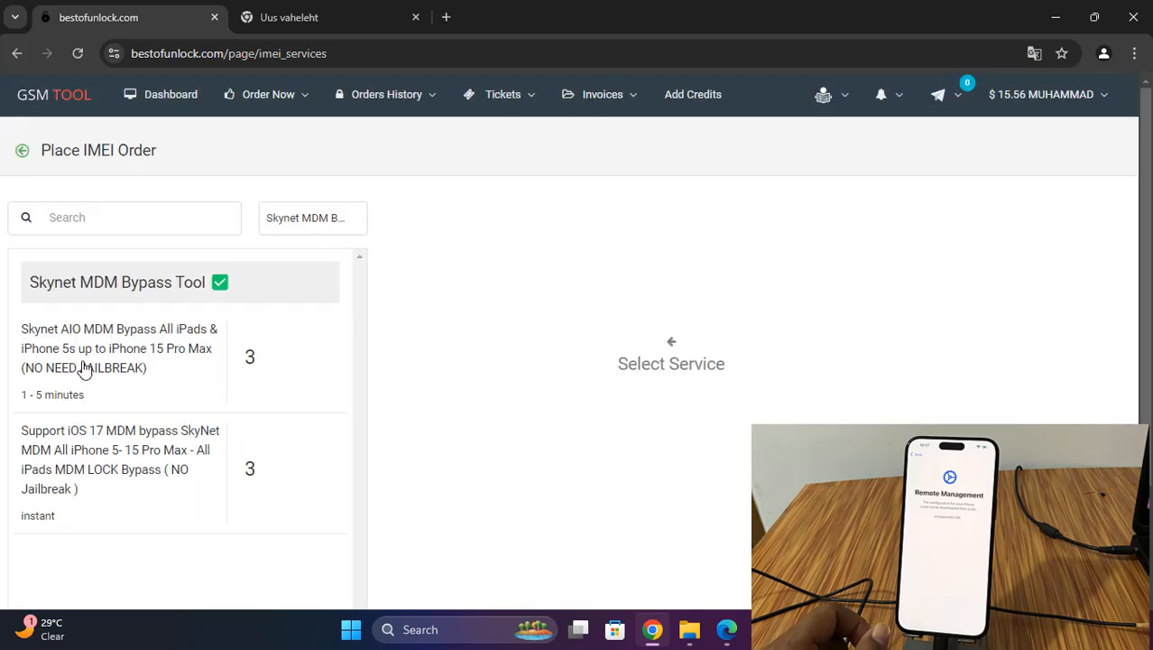
mouse_move(167, 370)
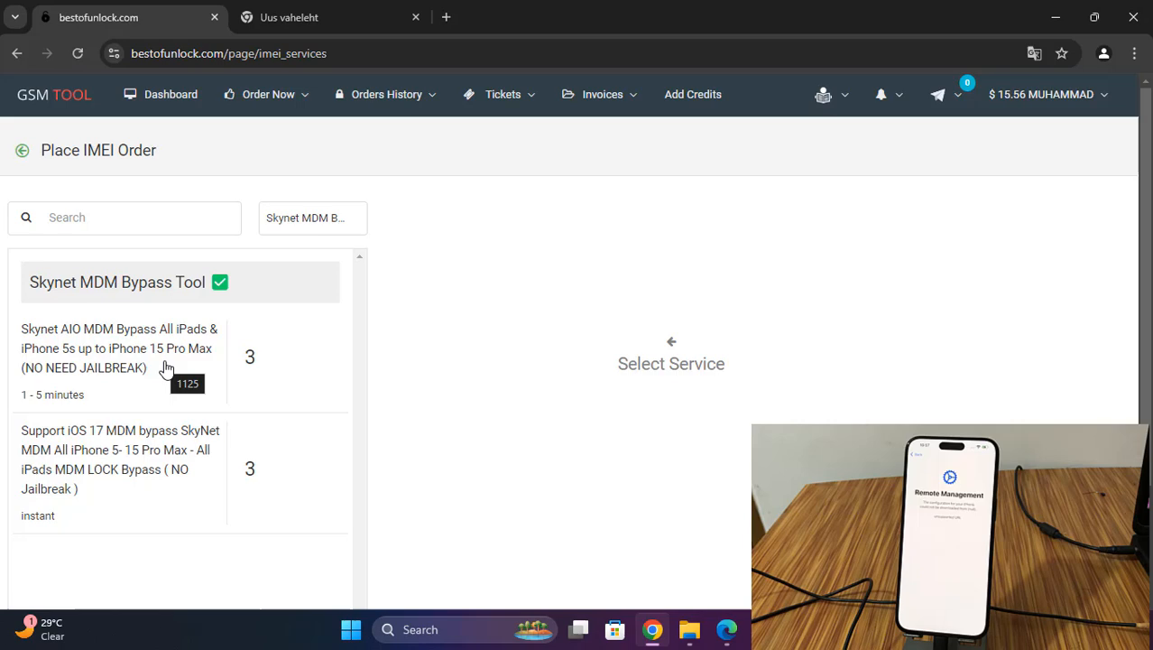
click(120, 349)
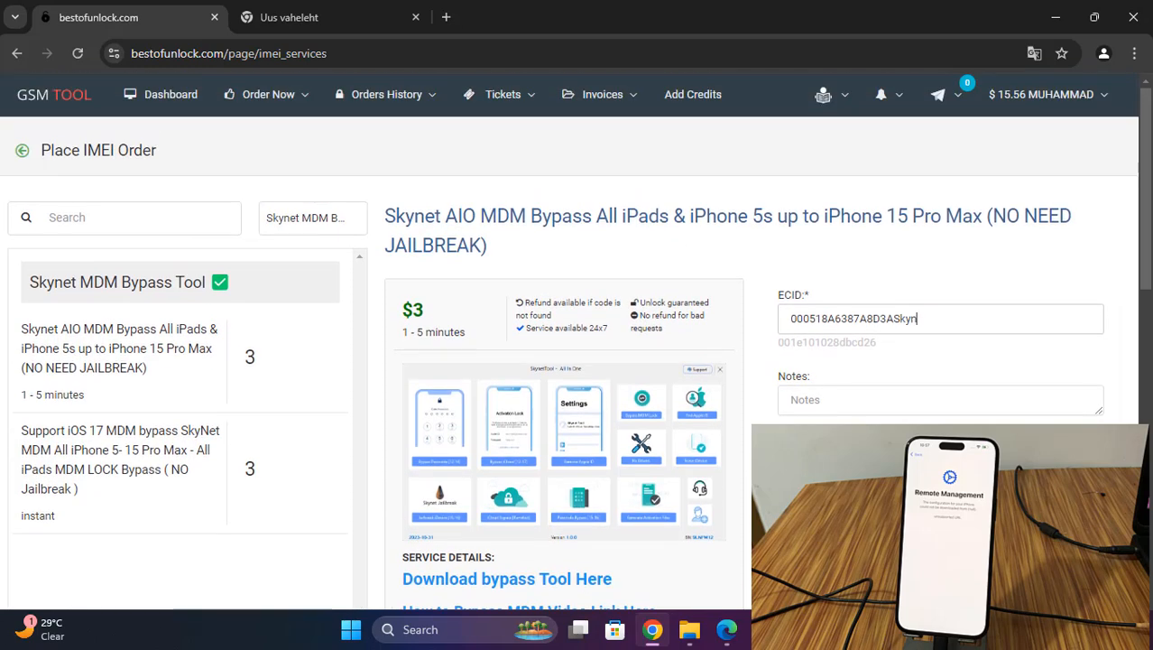
scroll(down, 3)
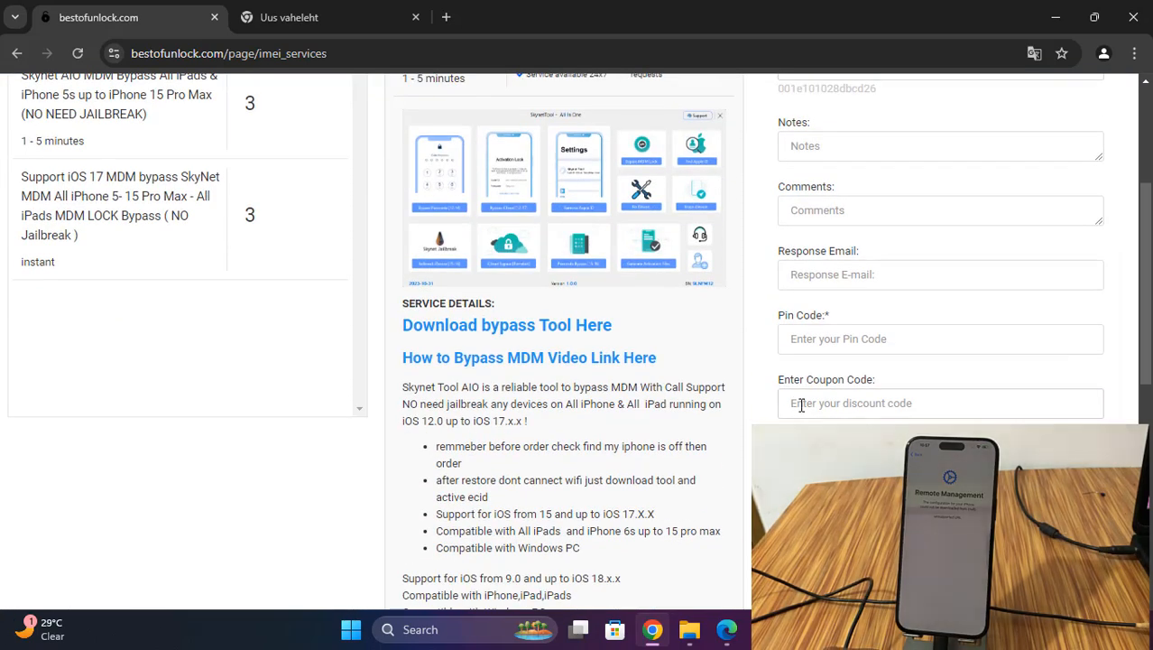
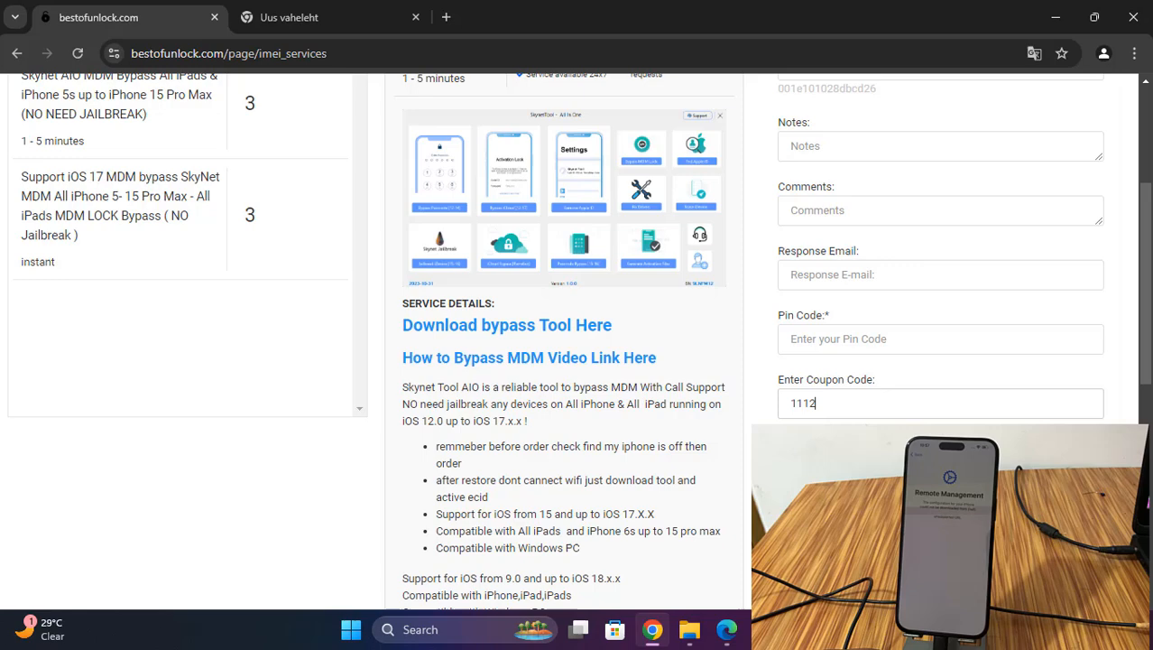
right_click(802, 403)
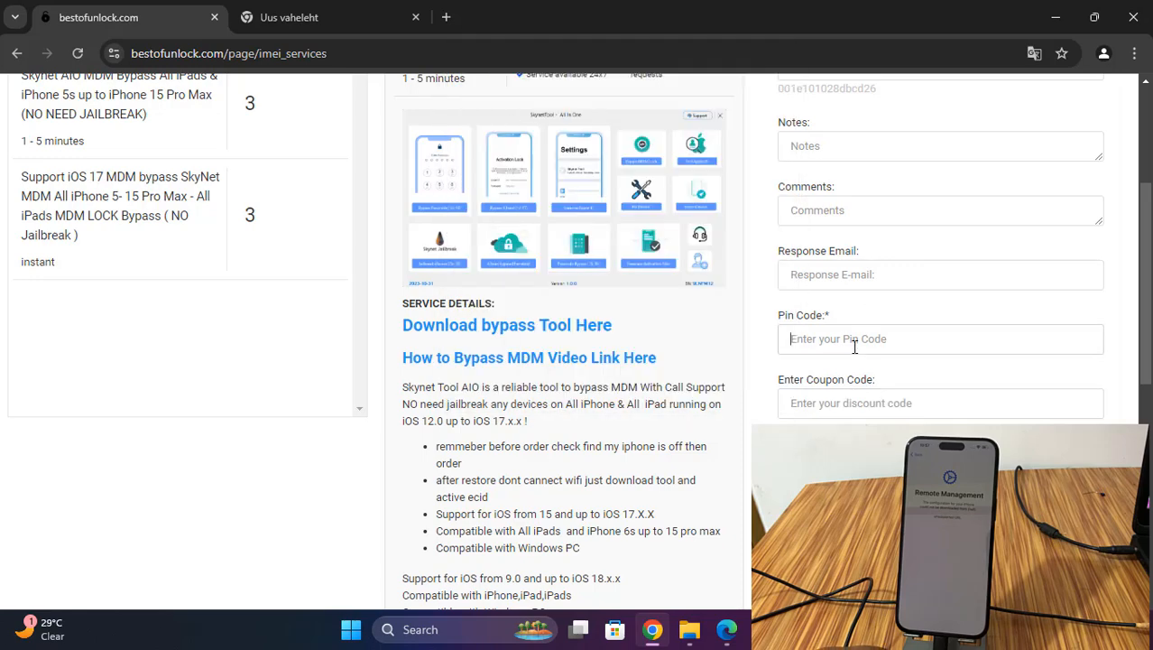
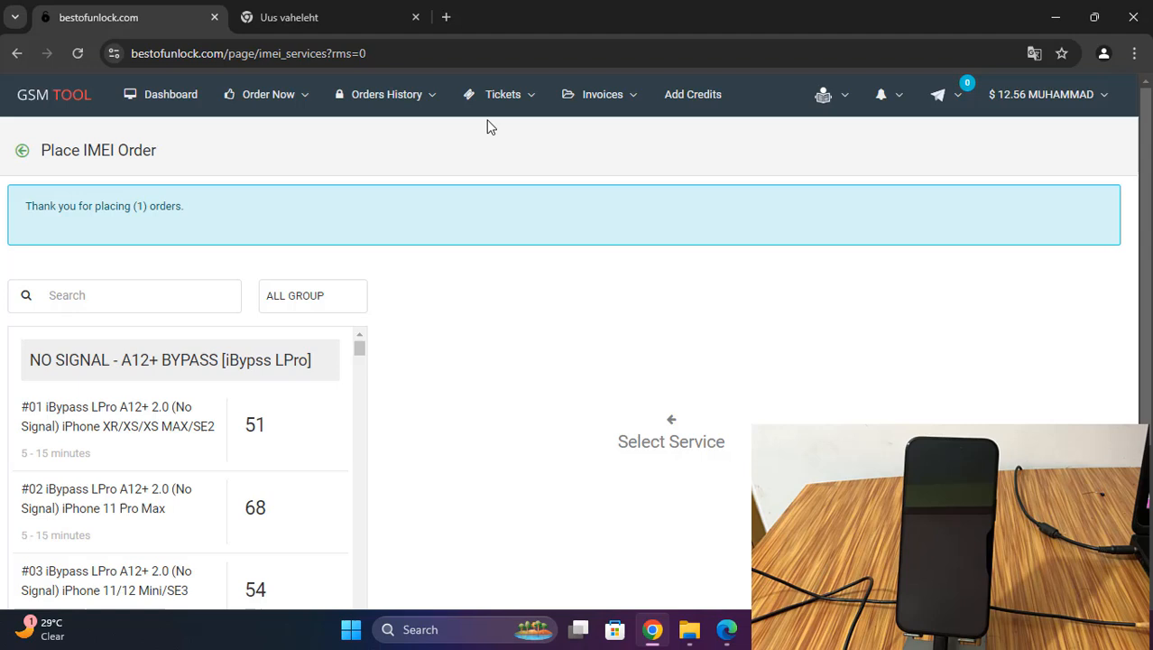
mouse_move(485, 132)
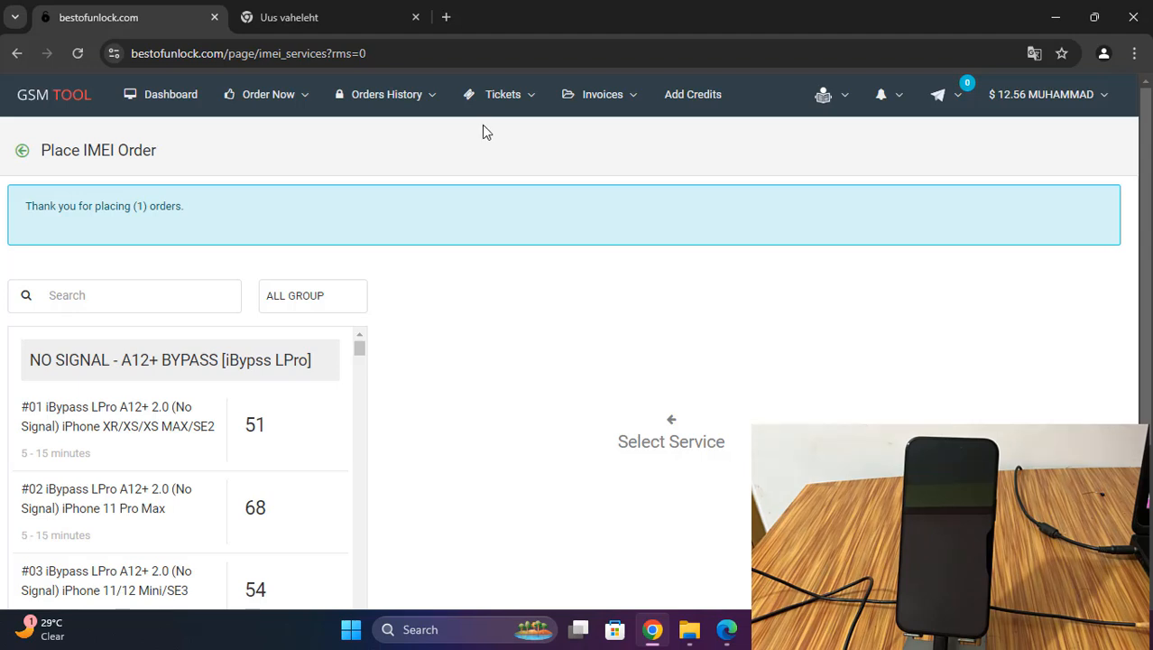
Check Orders History > IMEI Orders for the pending Skynet AIO order and select its ECID.
click(387, 94)
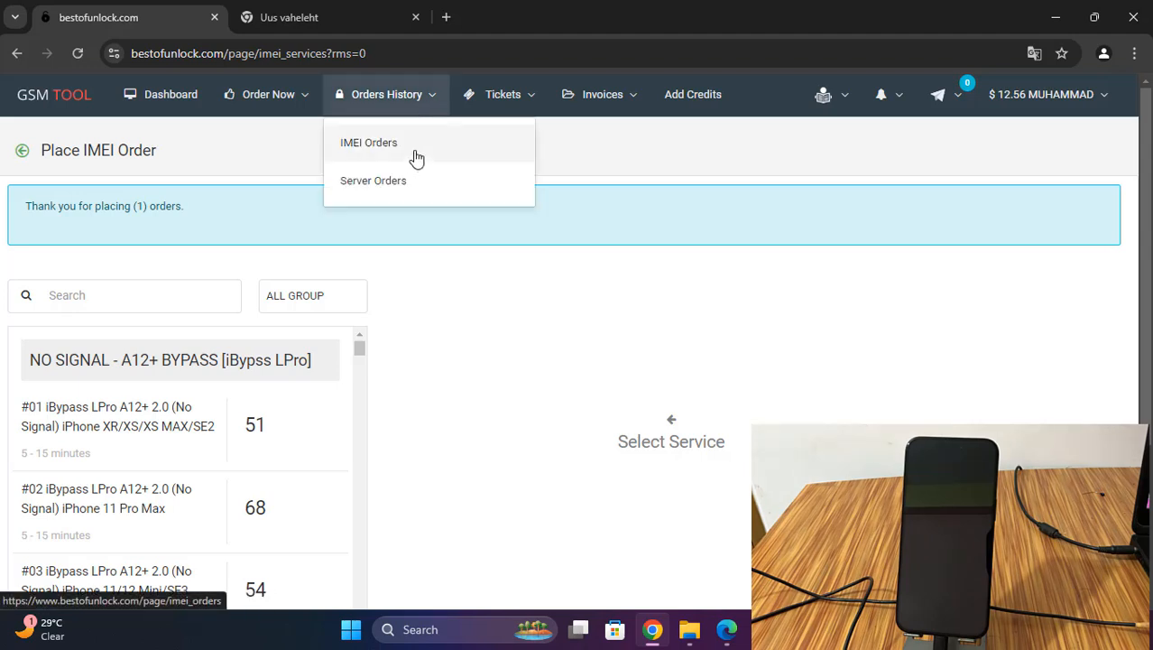
click(369, 143)
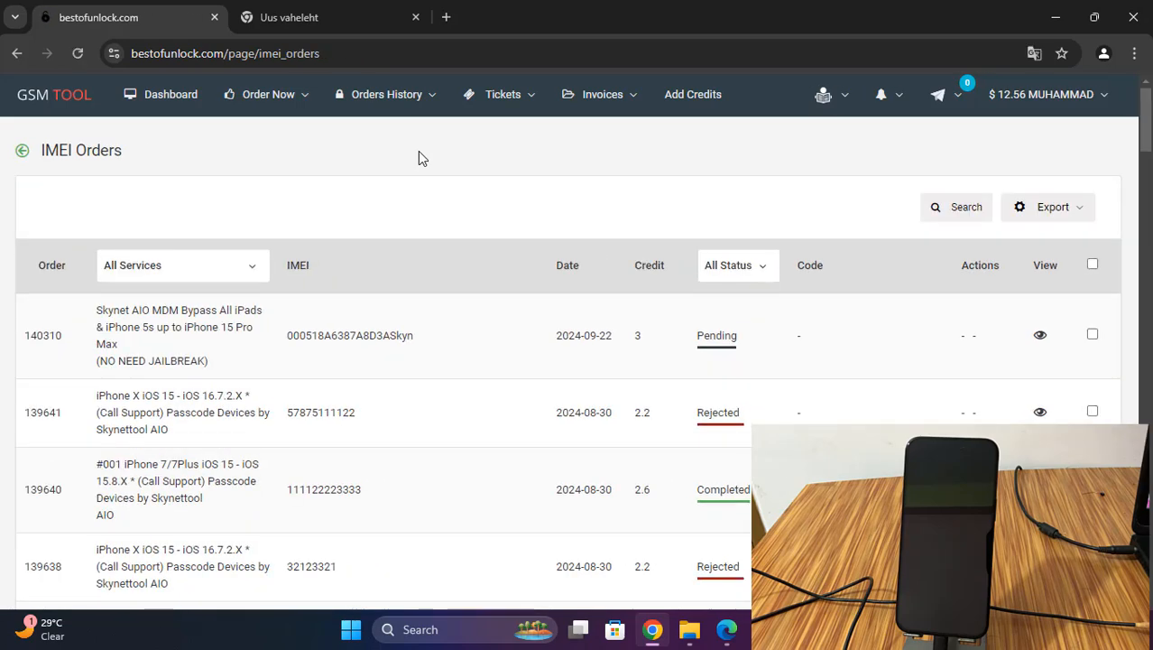
mouse_move(565, 401)
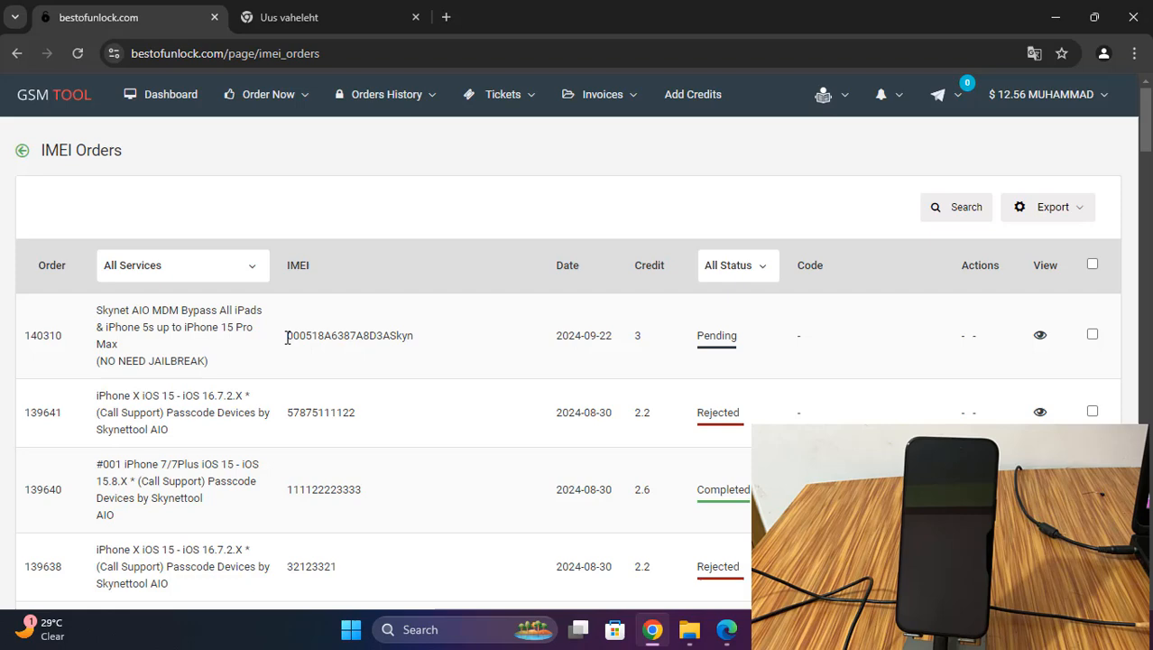
click(386, 94)
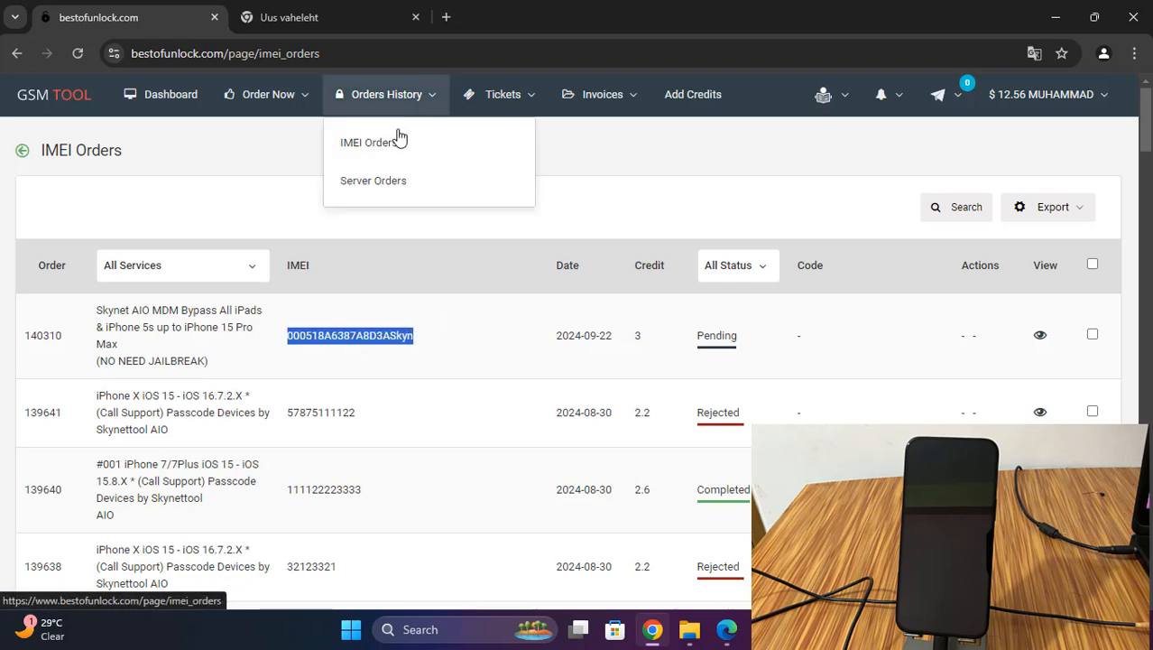
click(367, 141)
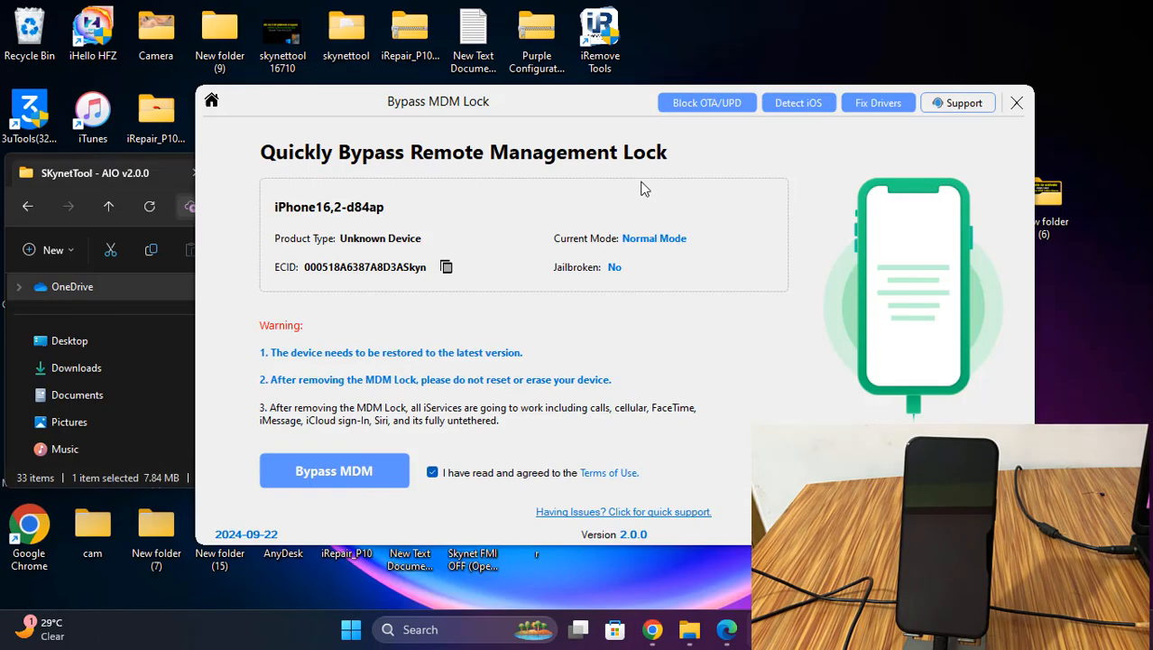
mouse_move(334, 470)
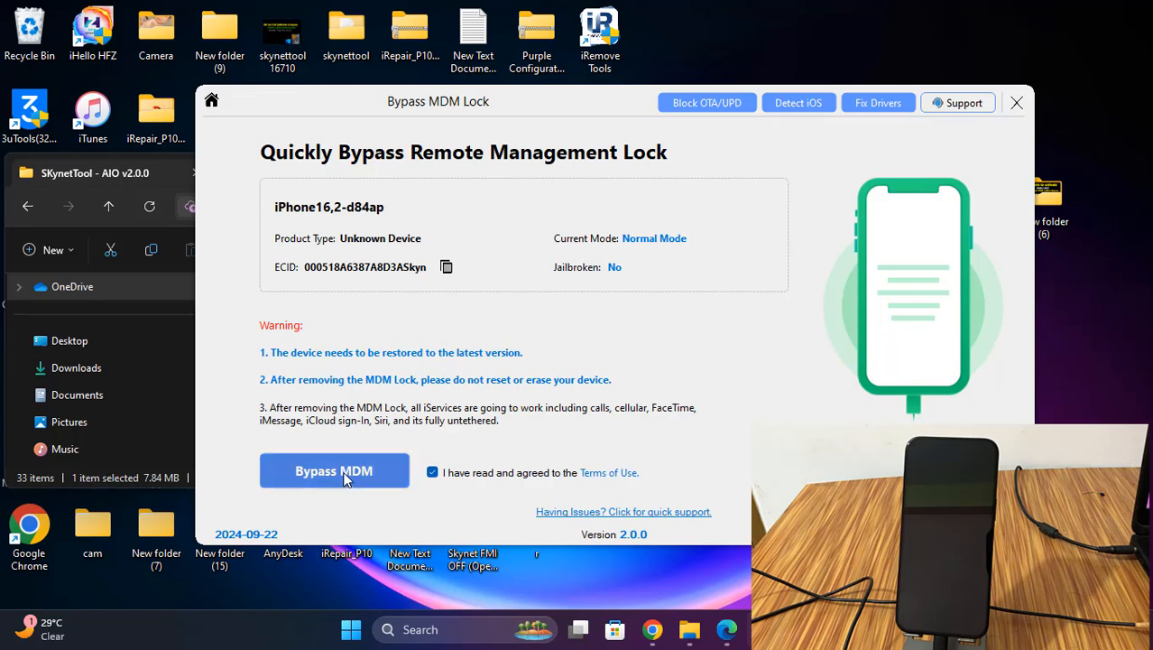
Click Bypass MDM in SkynetTool AIO to begin extracting bundles on the detected iPhone.
click(333, 470)
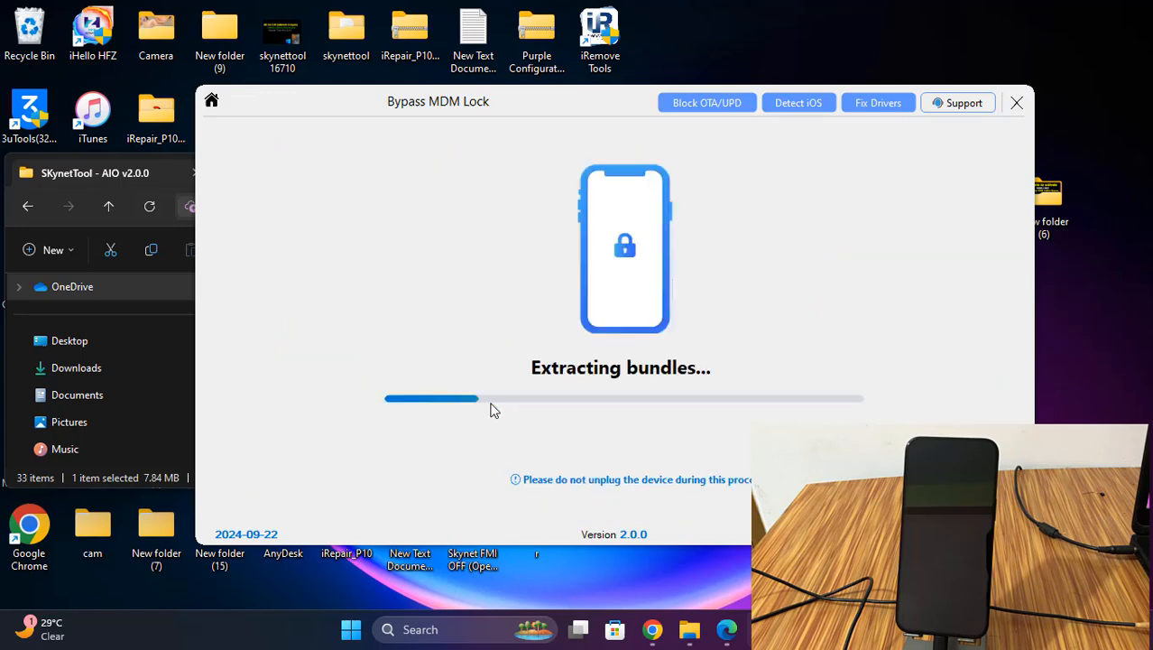